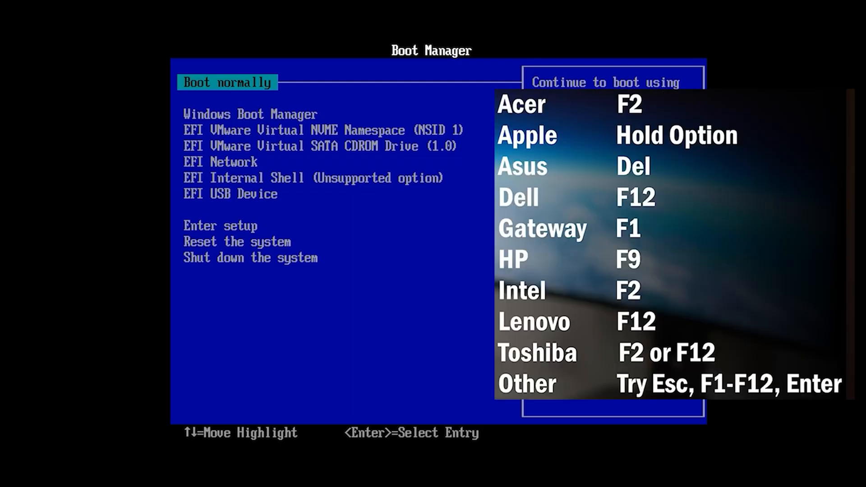
Select the Win11 24H2 ISO file icon on the Windows desktop.
key("Down")
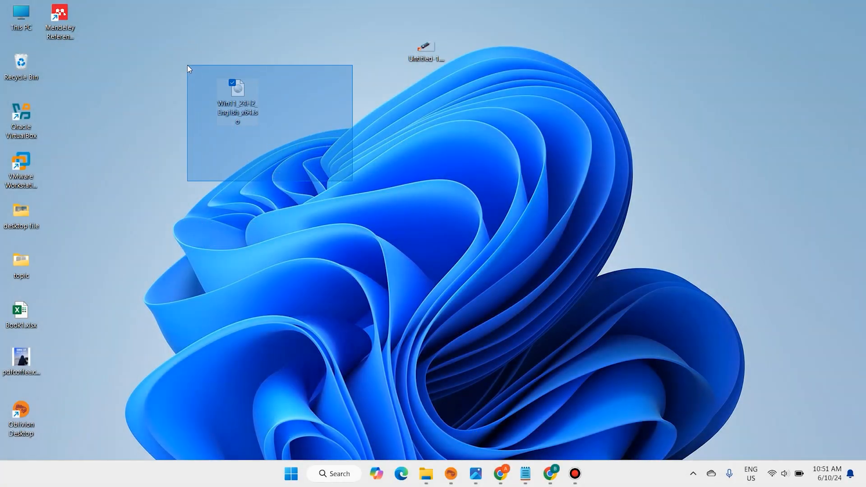
left_click(546, 403)
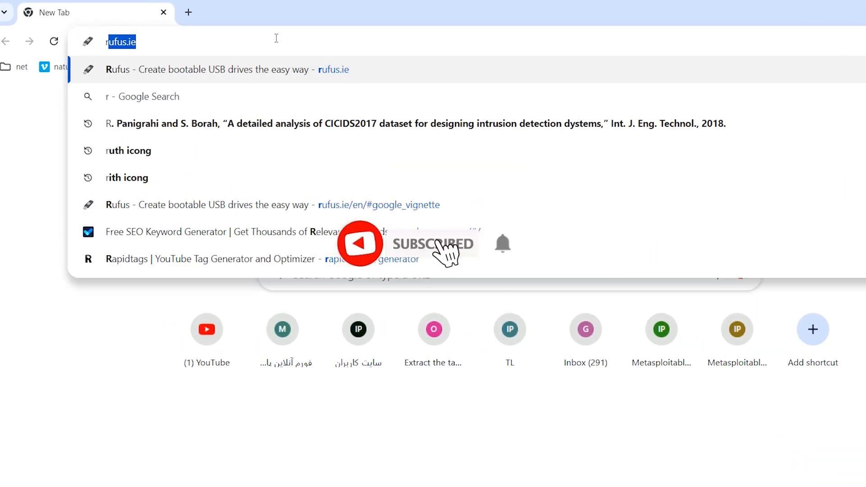
Visit rufus.ie, download rufus-4.5.exe for Windows x64 and launch it.
type("rufus.ie")
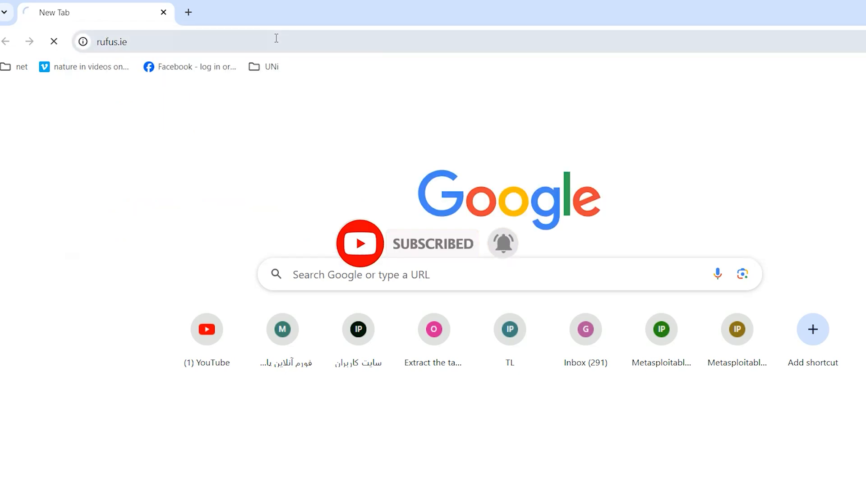
key("Return")
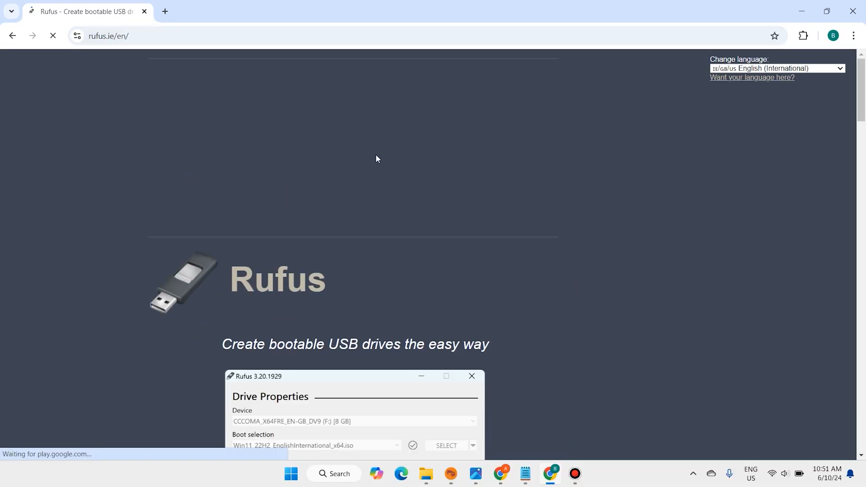
scroll("down", 3)
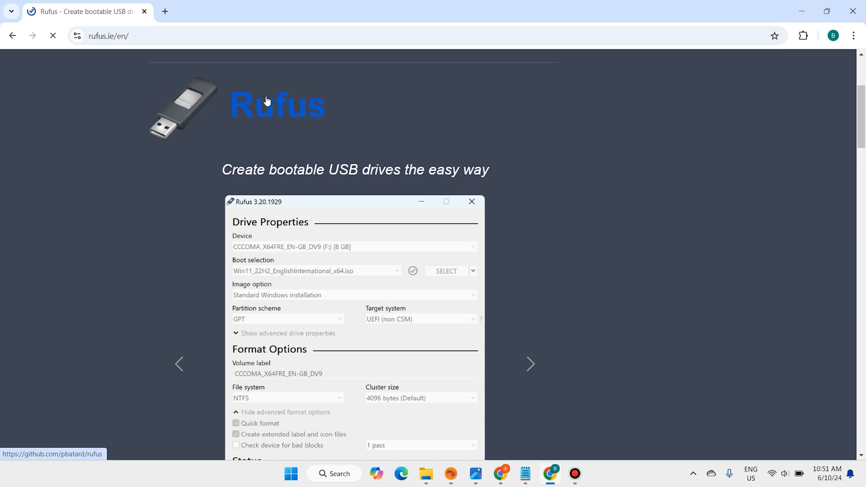
scroll("down", 3)
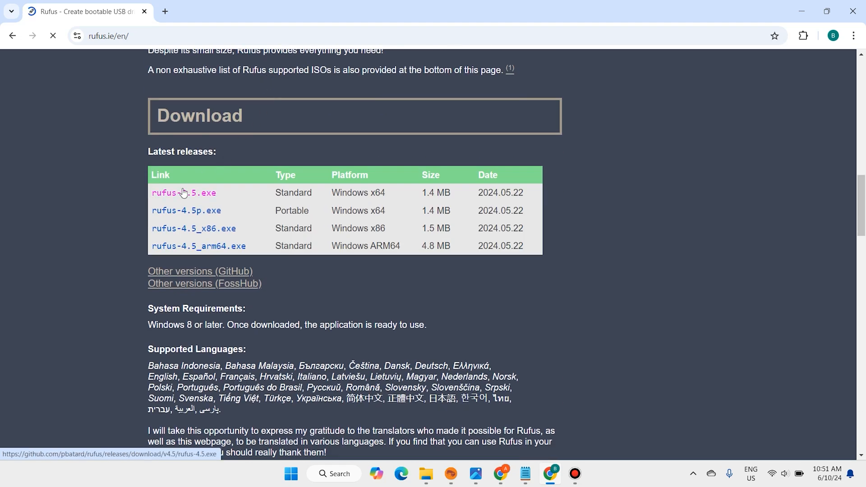
left_click(183, 194)
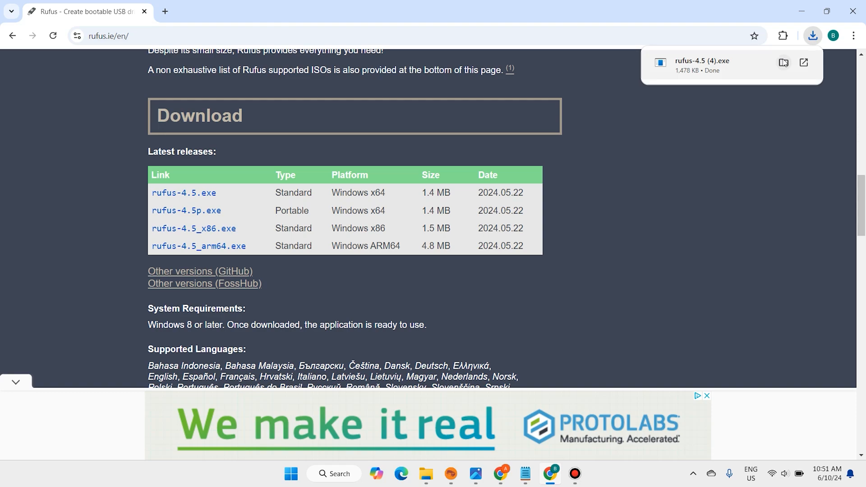
left_click(783, 62)
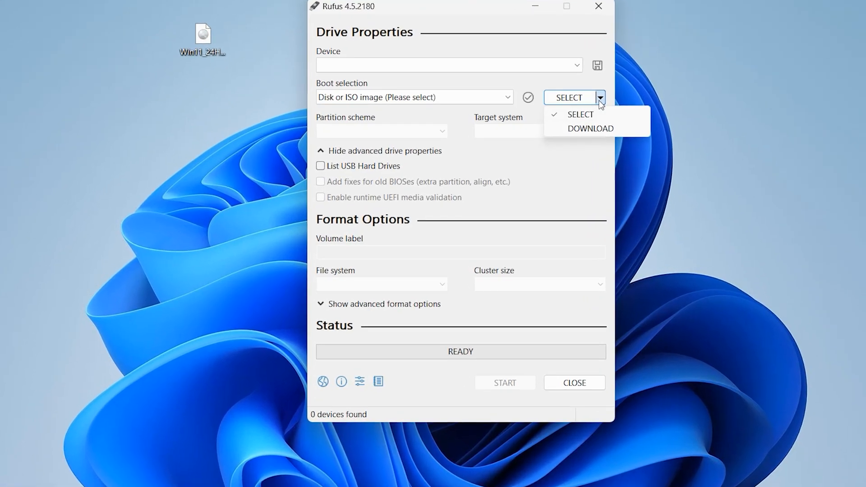
Switch Rufus to DOWNLOAD mode and choose Windows 11 as the version.
left_click(590, 128)
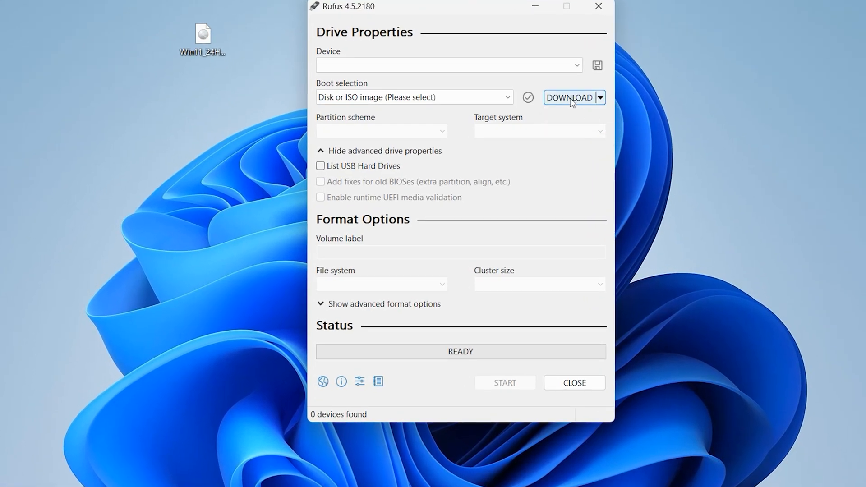
left_click(569, 97)
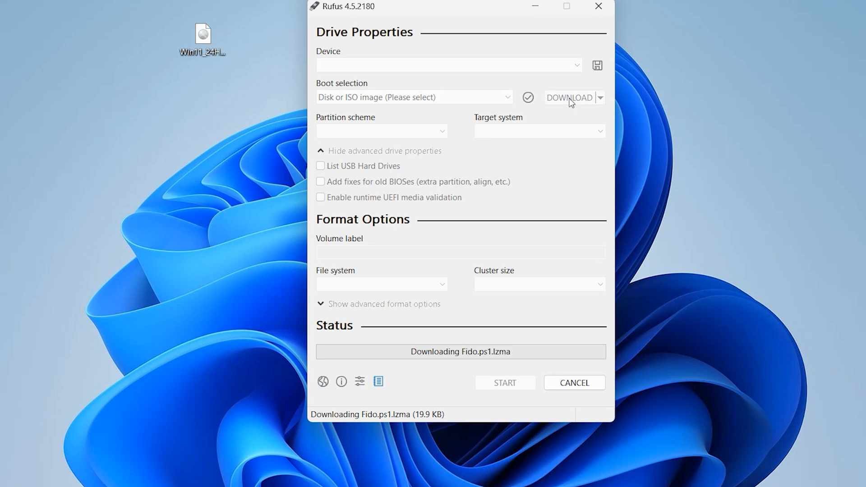
left_click(569, 98)
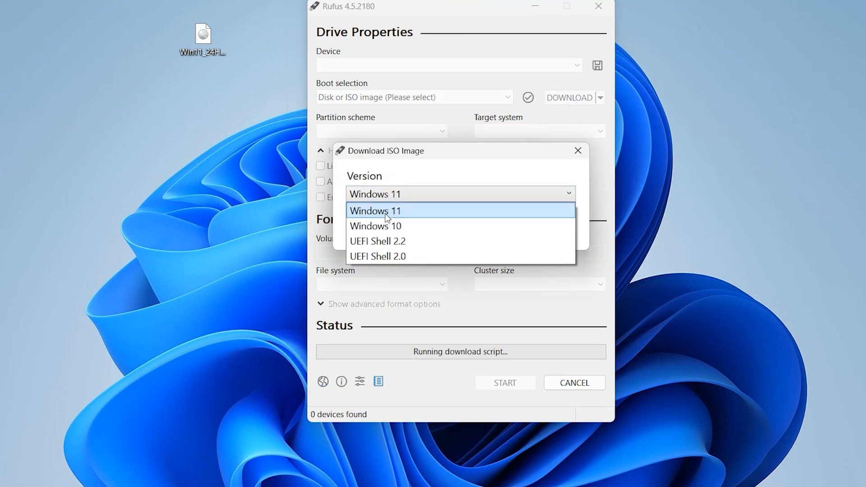
left_click(375, 210)
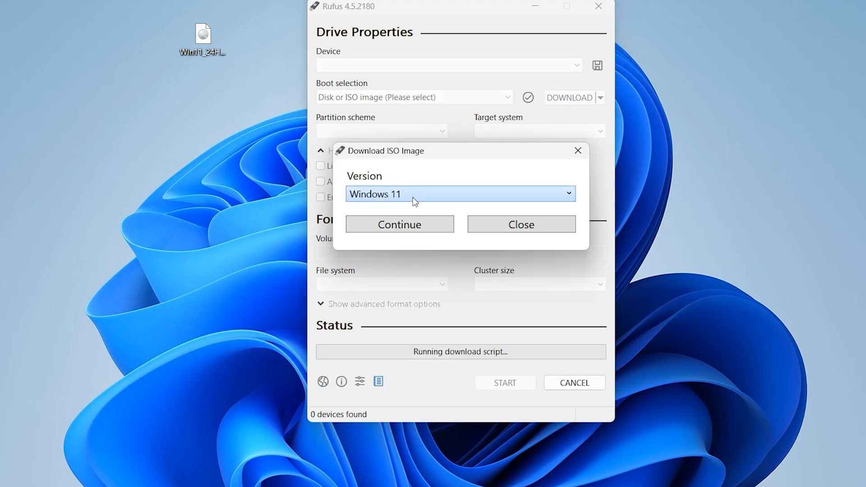
left_click(459, 193)
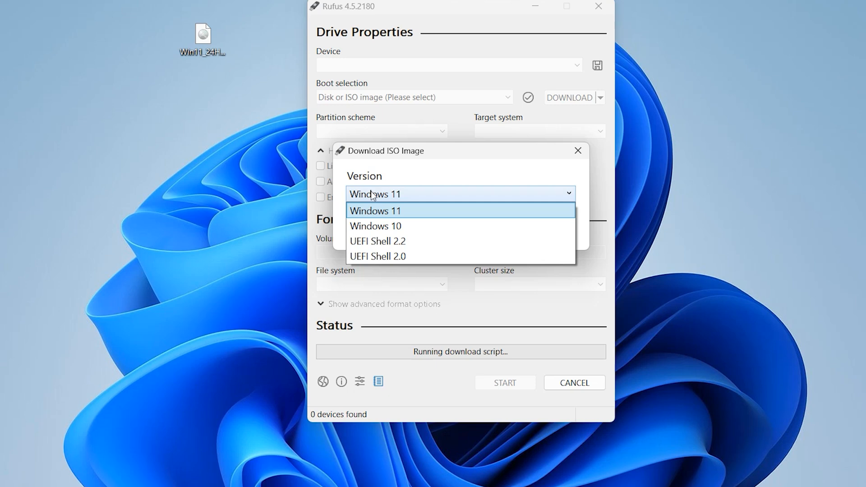
left_click(376, 211)
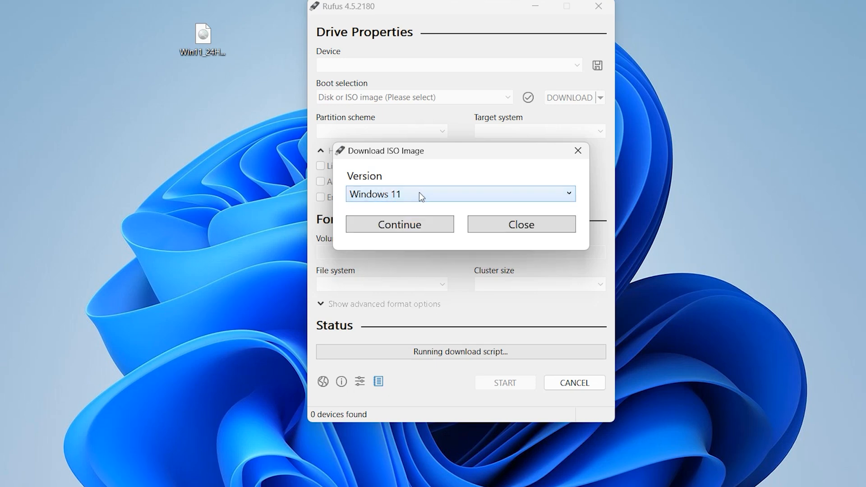
left_click(399, 225)
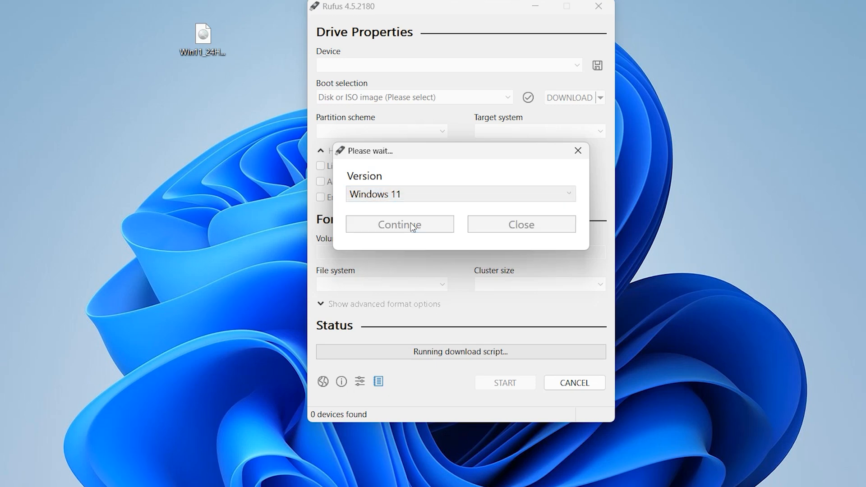
Continue with release 24H2, Home/Pro/Edu edition and English (United States) language.
left_click(399, 224)
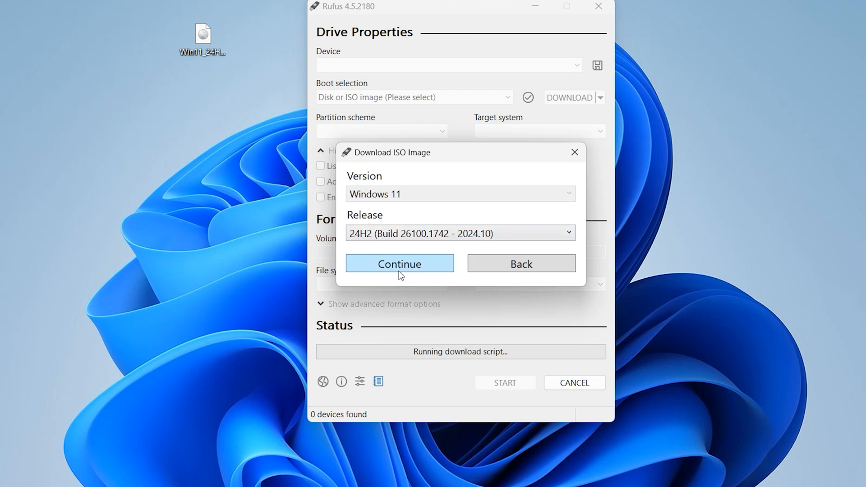
left_click(399, 264)
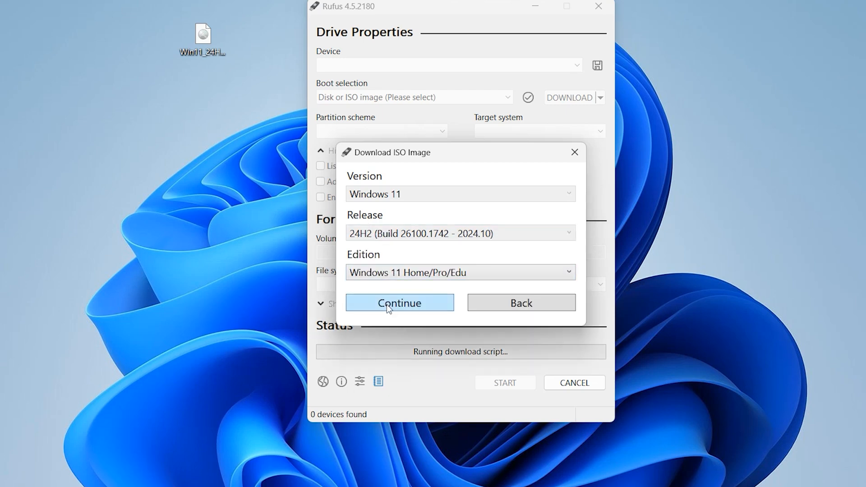
left_click(399, 303)
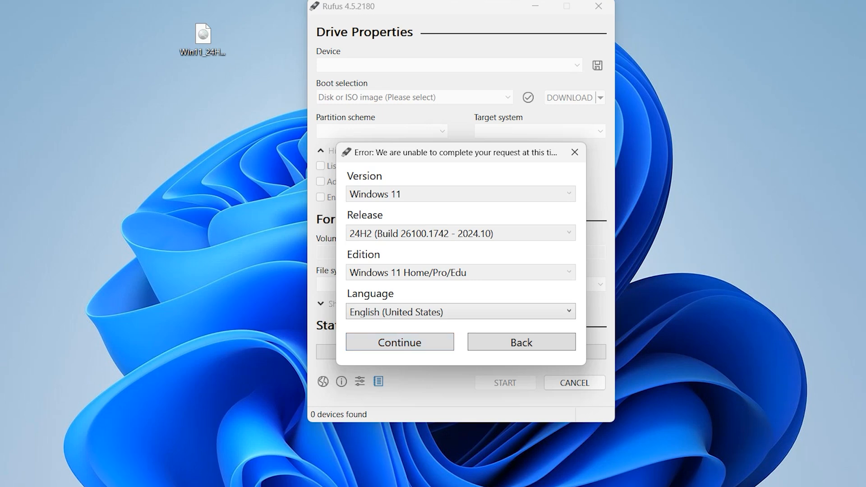
left_click(398, 342)
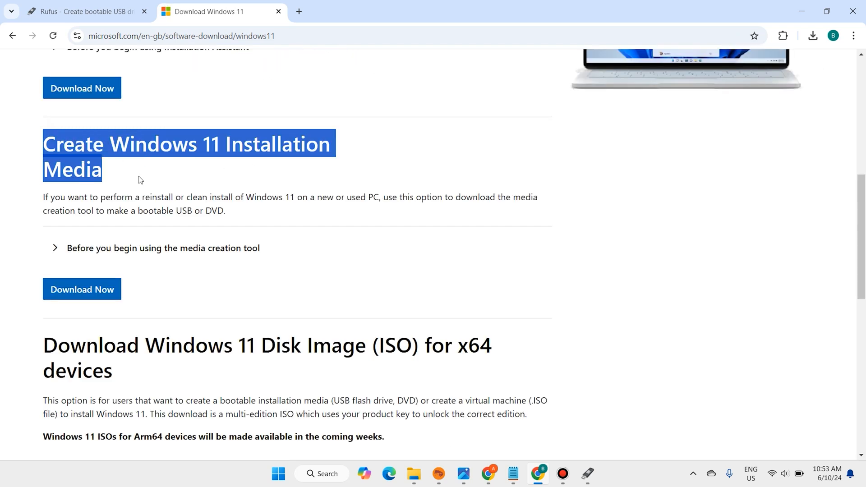
Download the Windows 11 media creation tool from Microsoft's page and show it in its folder.
left_click(82, 289)
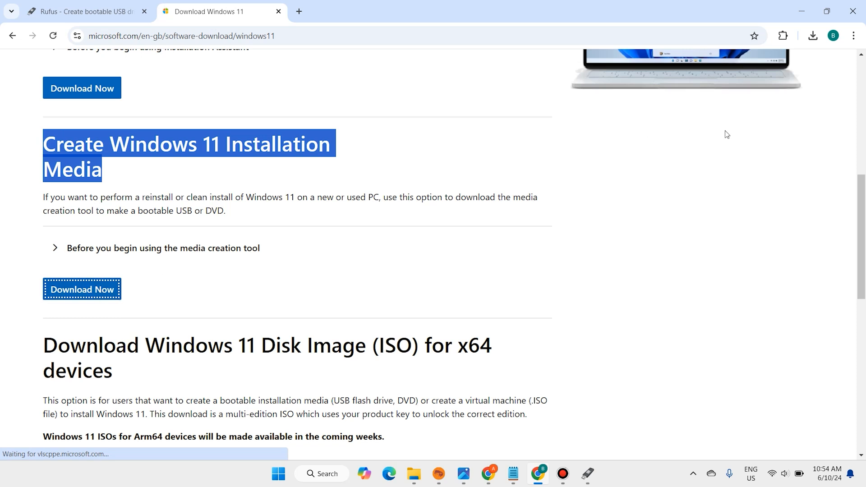
left_click(813, 36)
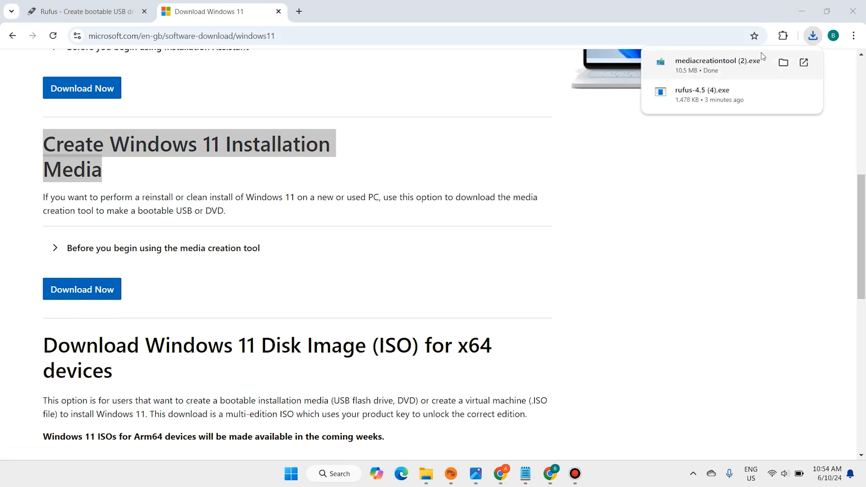
left_click(783, 63)
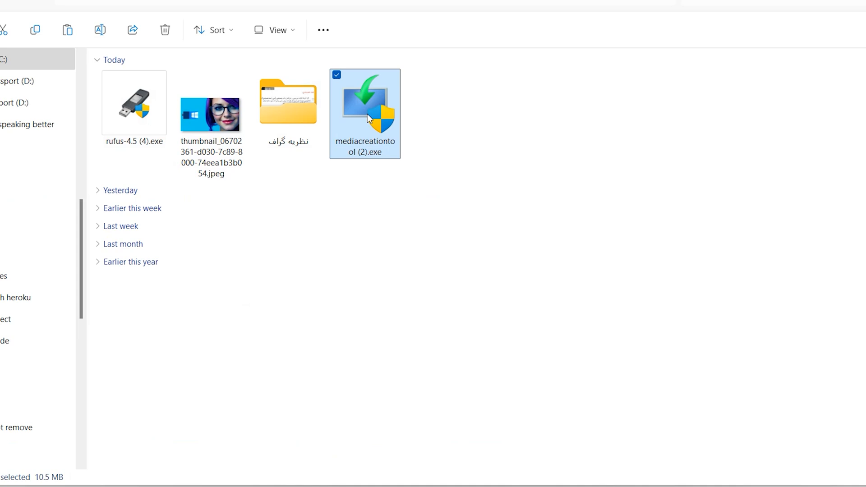
right_click(364, 114)
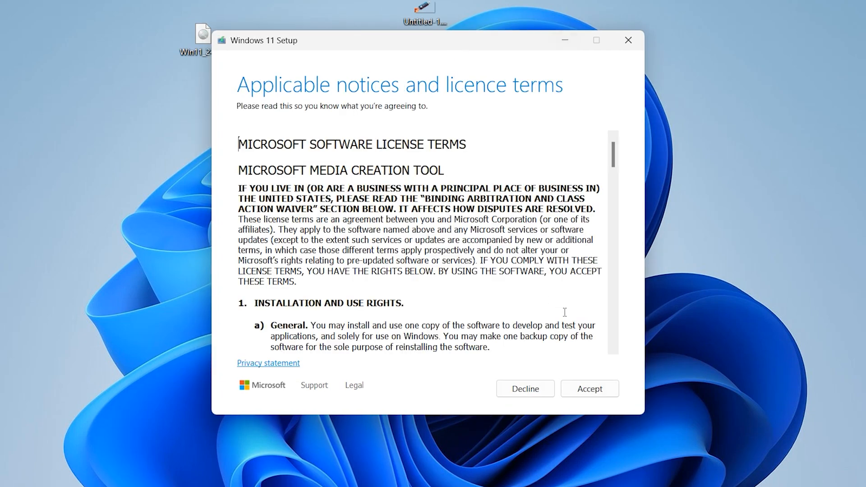
Accept the licence and start downloading Windows 11 as an ISO file into Downloads.
left_click(589, 388)
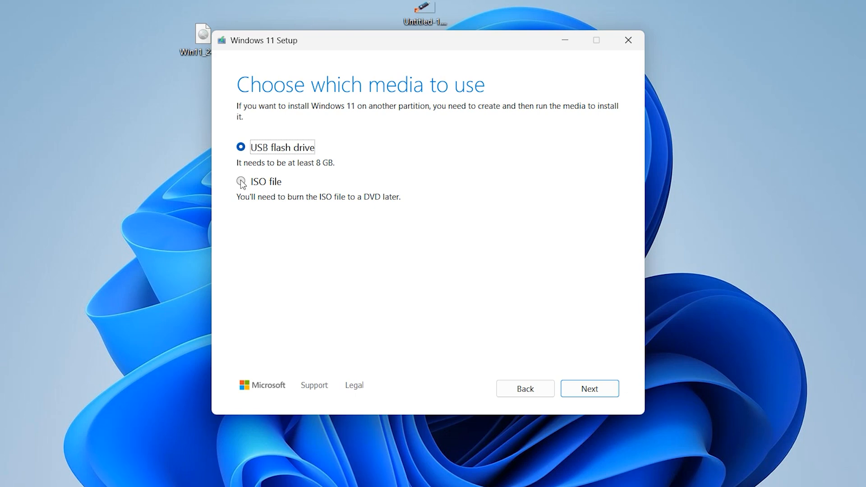
left_click(240, 182)
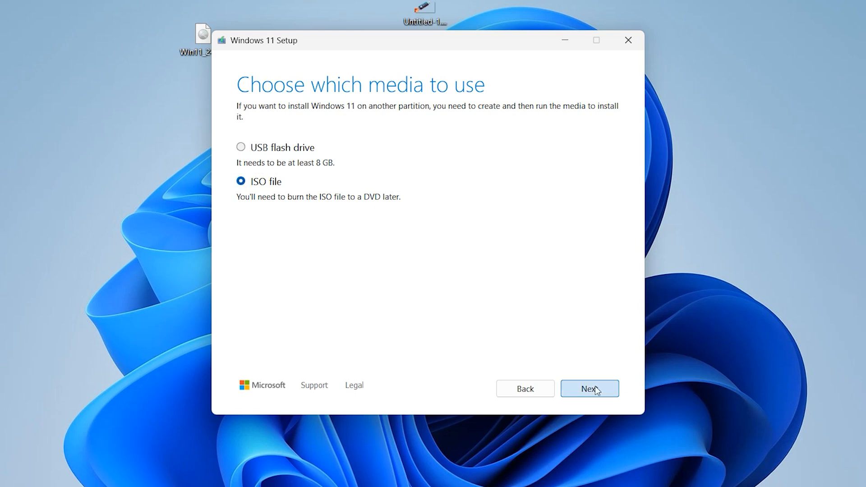
left_click(589, 388)
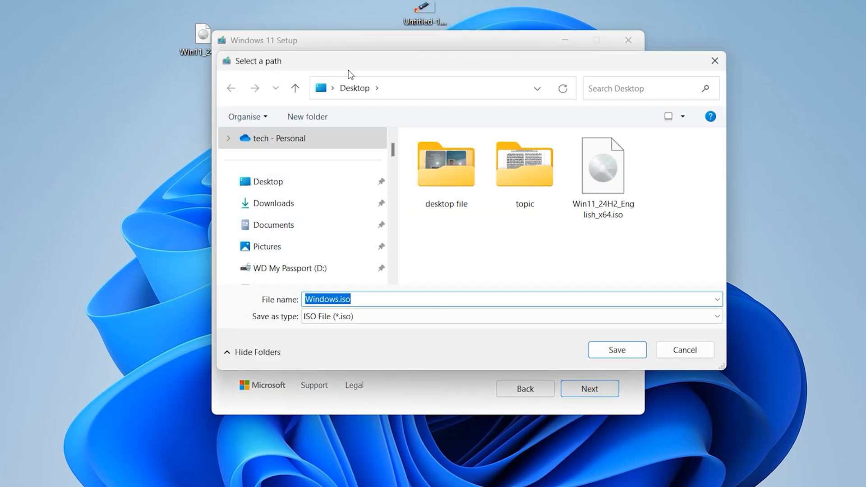
left_click(267, 181)
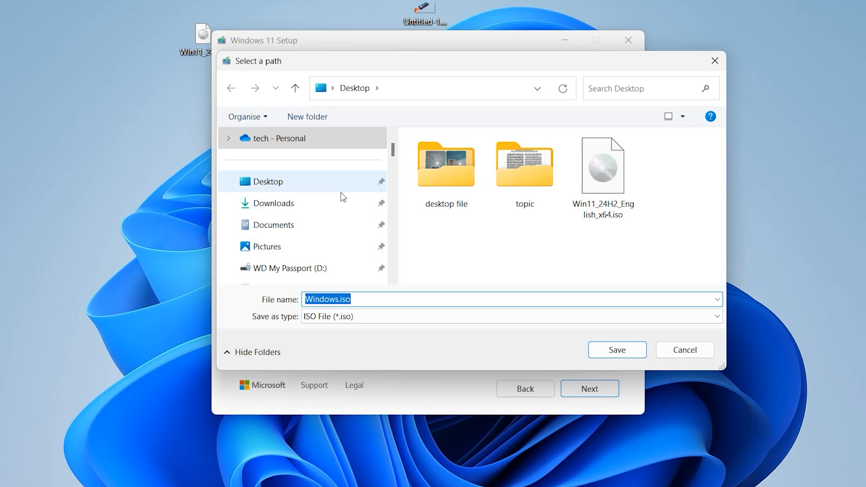
mouse_move(273, 203)
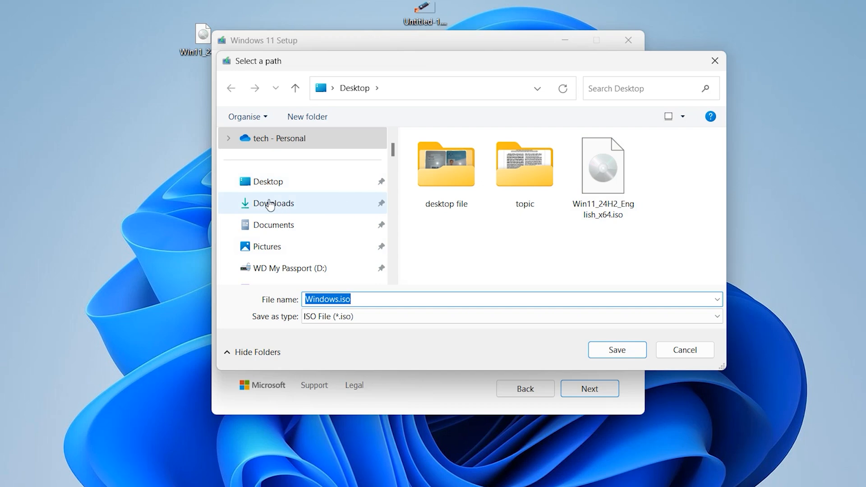
left_click(272, 203)
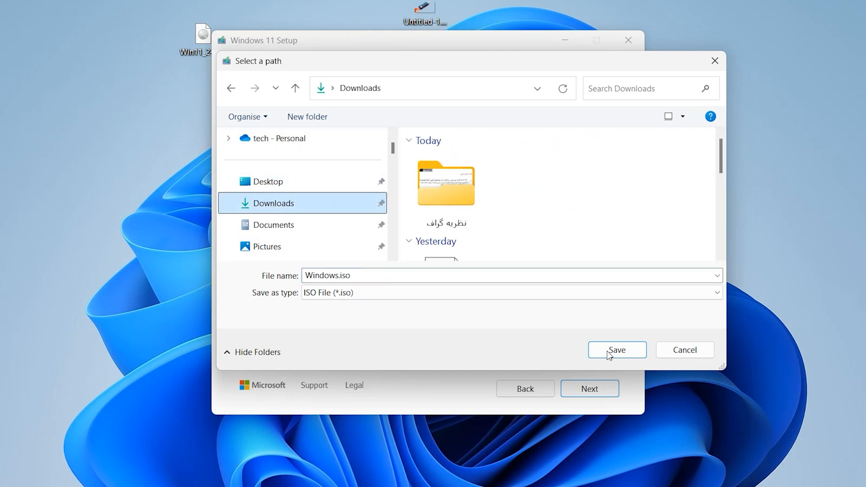
left_click(617, 350)
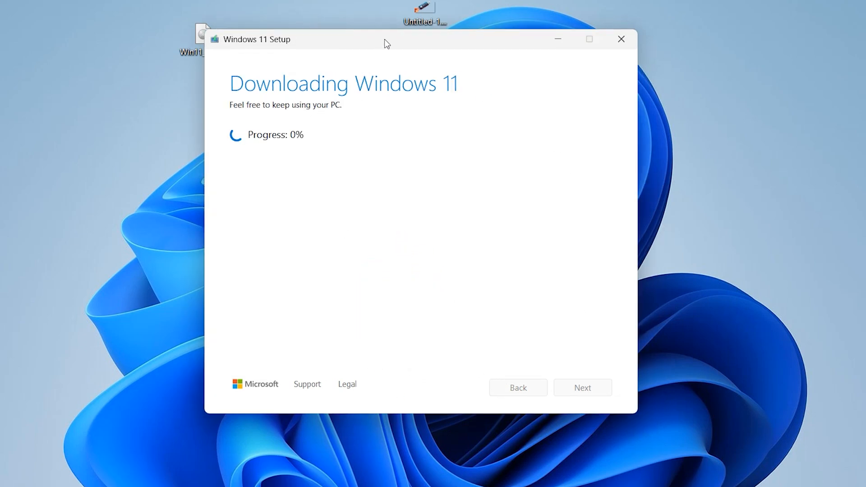
mouse_move(328, 59)
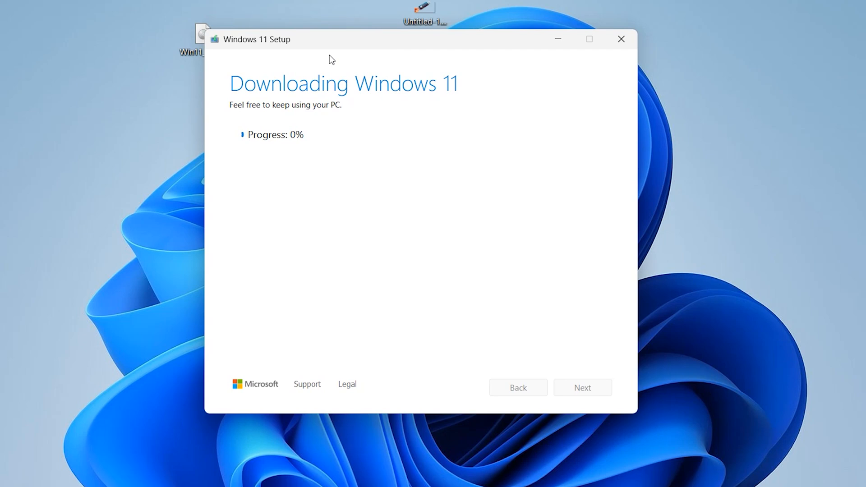
left_click(621, 38)
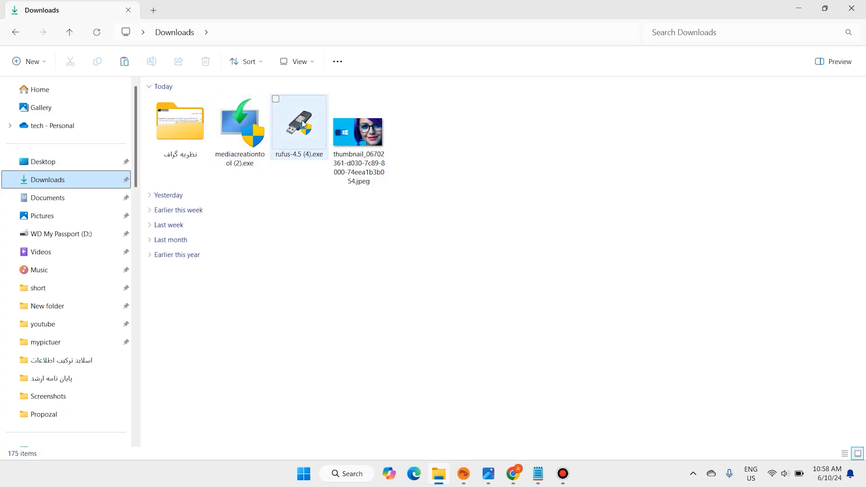
Launch Rufus from Downloads and load Win11_24H2_English_x64.iso from the Desktop as boot image.
double_click(298, 122)
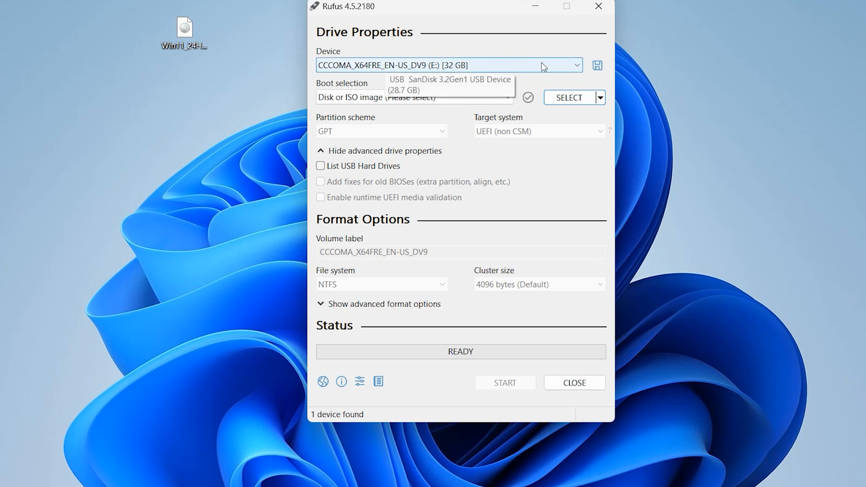
left_click(568, 97)
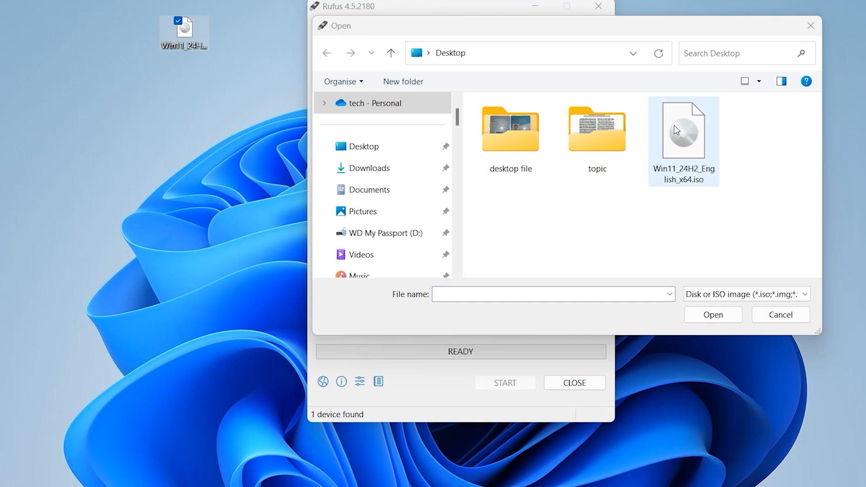
left_click(683, 130)
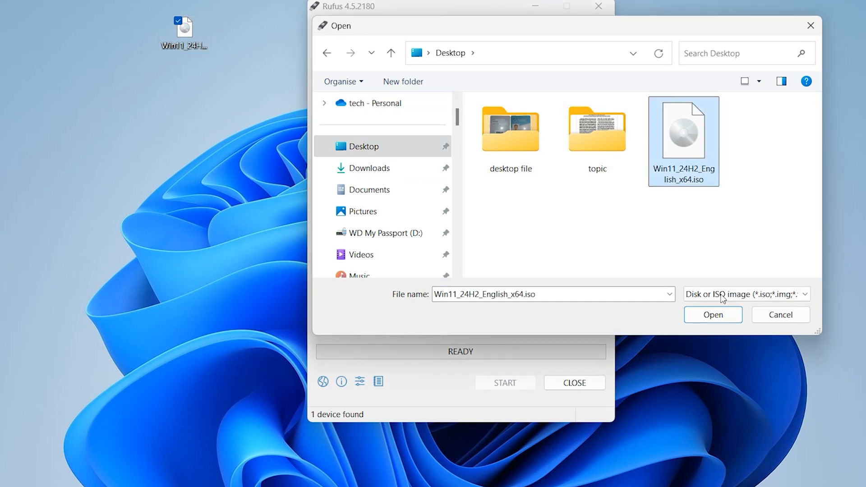
left_click(713, 315)
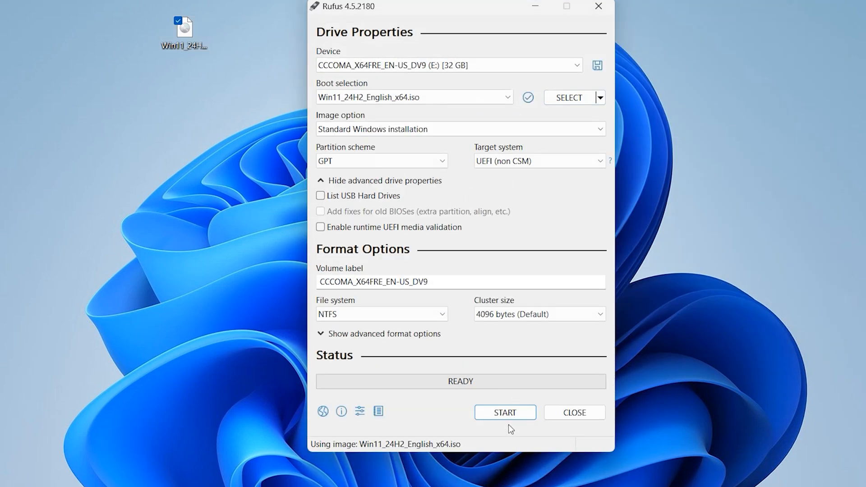
Write the image to the 32 GB USB drive with all customizations kept, accept data loss, then close Rufus.
left_click(504, 413)
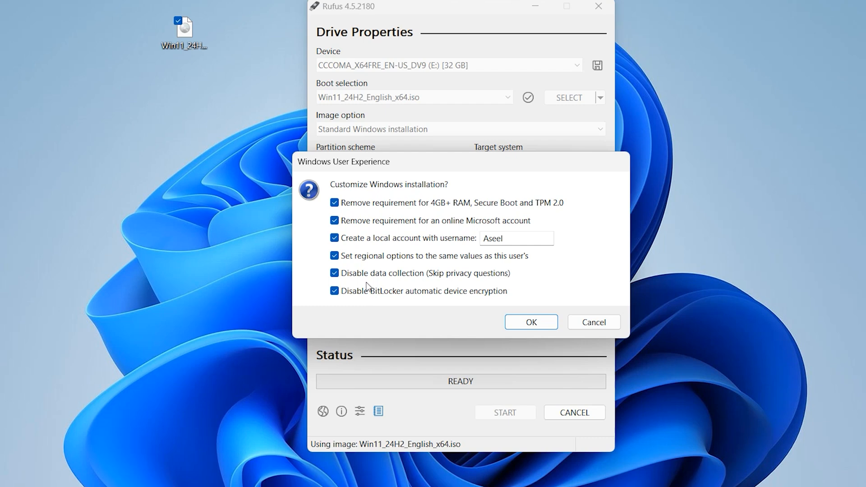
left_click(334, 238)
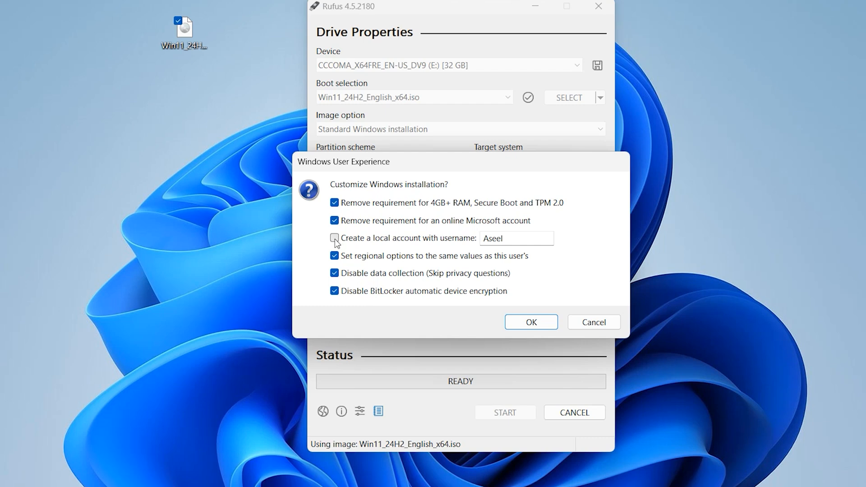
left_click(334, 238)
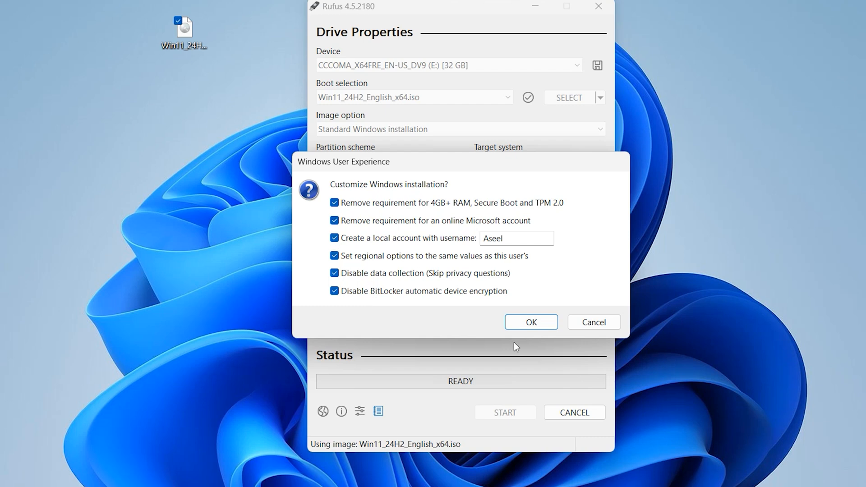
left_click(530, 322)
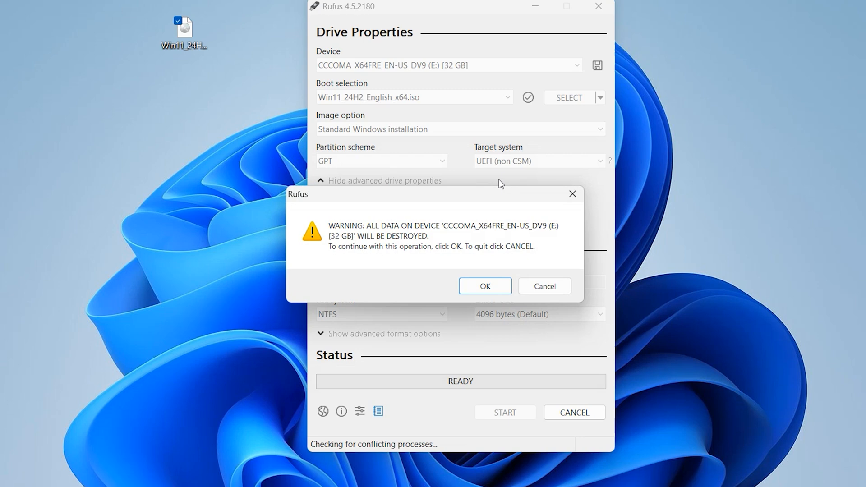
left_click(484, 286)
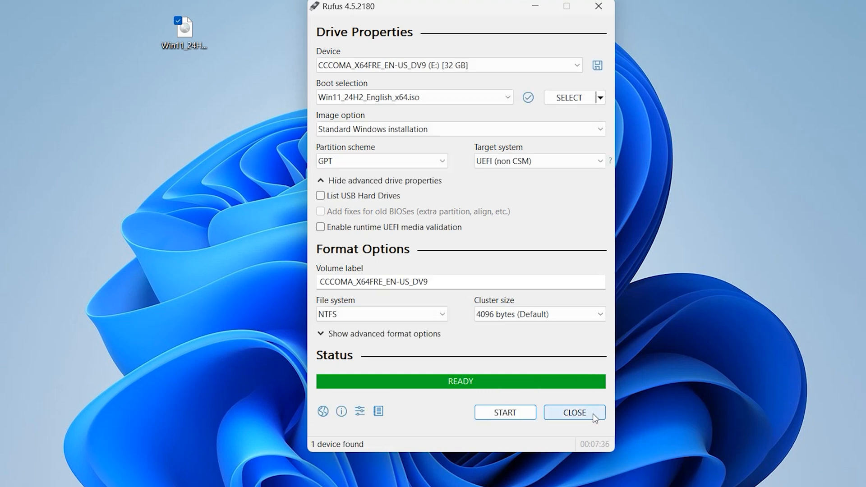
left_click(574, 412)
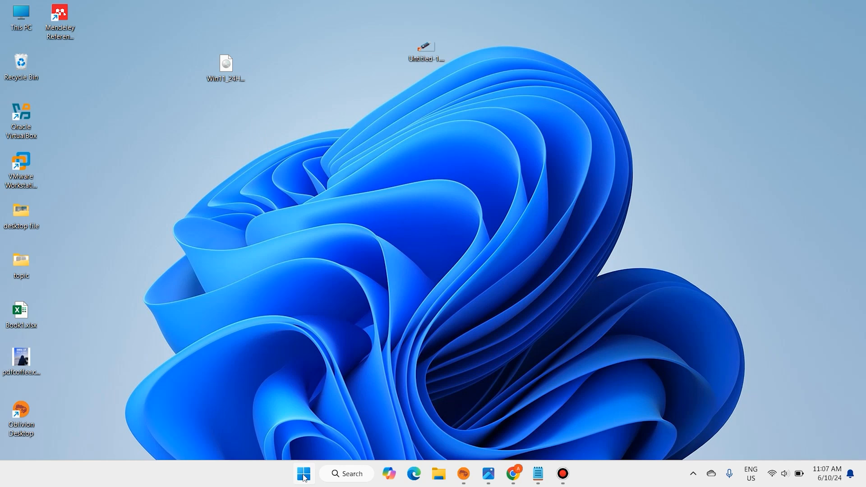
Restart the PC from the Start menu power options to reach the Boot Manager.
left_click(303, 474)
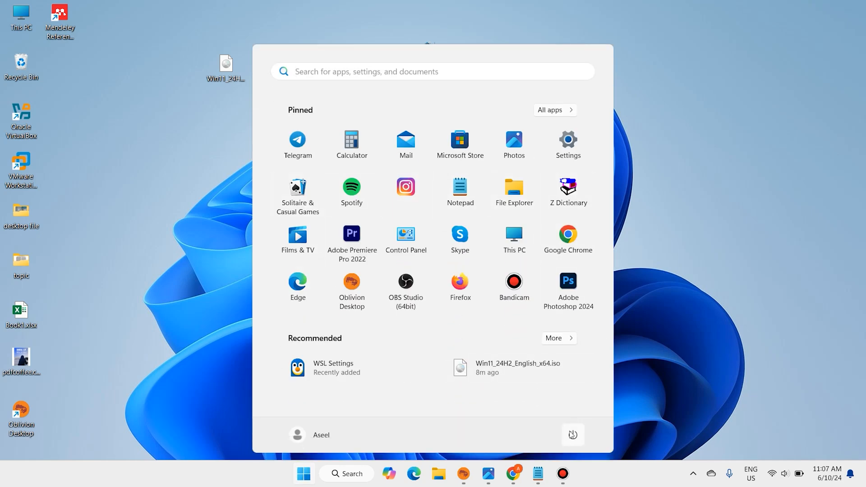
left_click(573, 435)
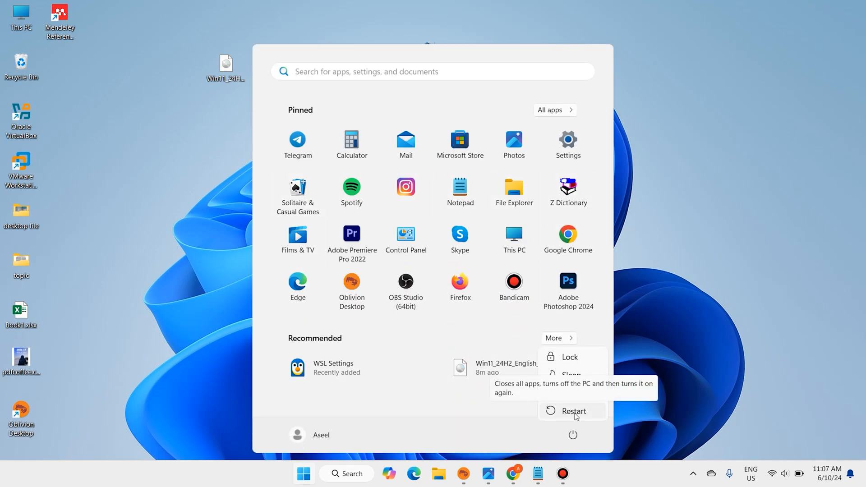
left_click(574, 412)
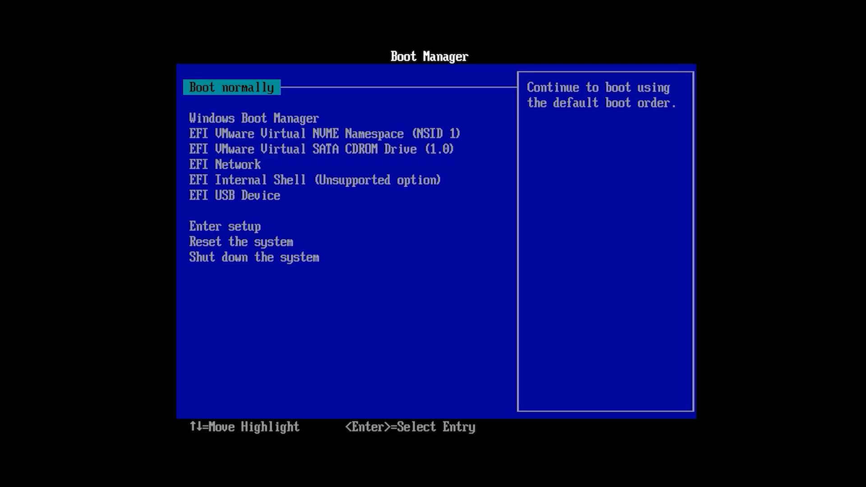